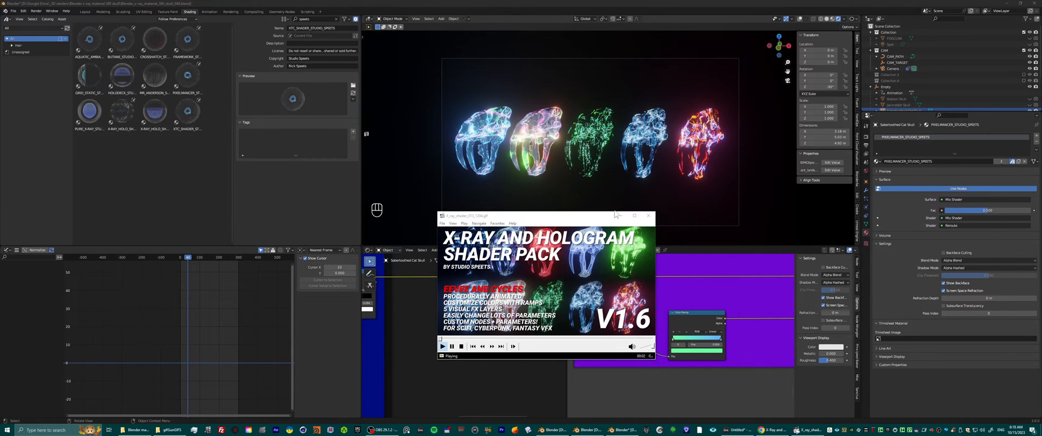
Close the promo player to return to the animated hologram skull scene
click(647, 216)
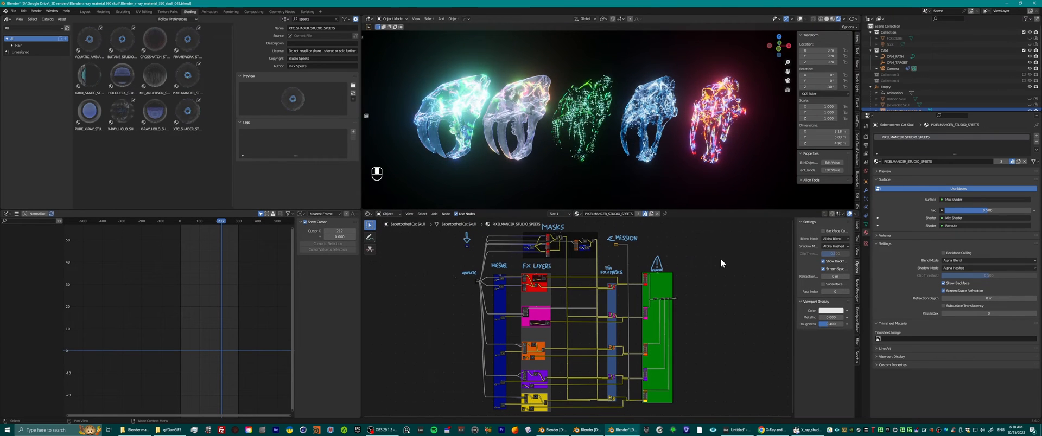
mouse_move(570, 287)
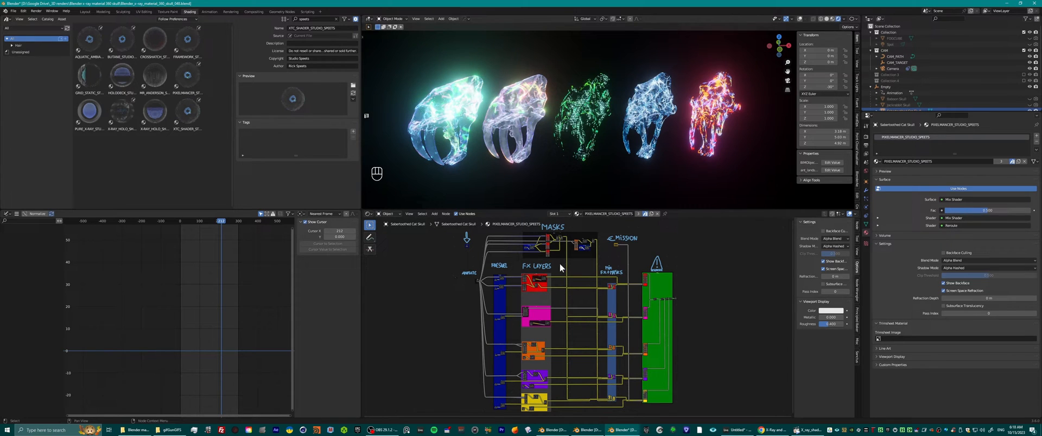
mouse_move(549, 286)
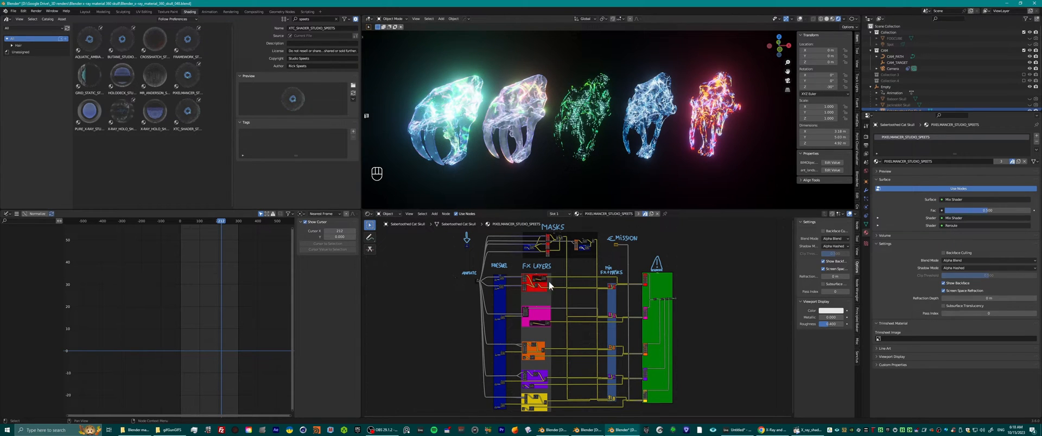
mouse_move(540, 296)
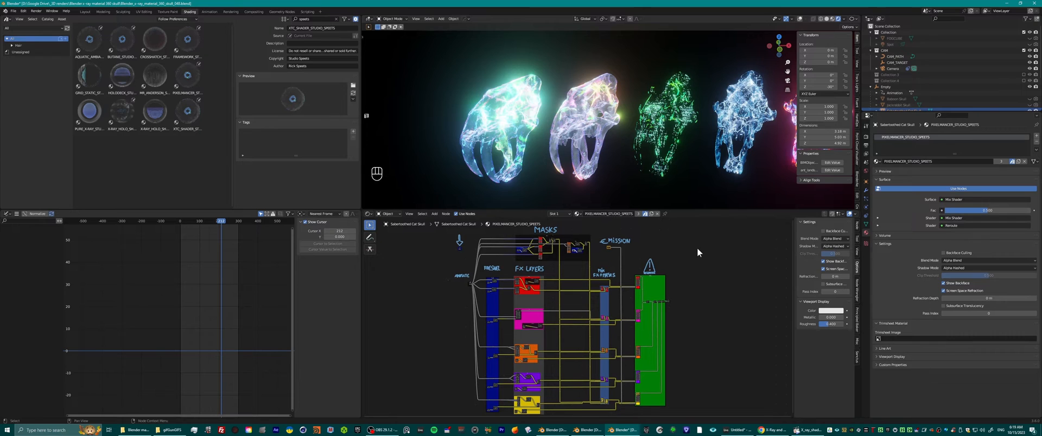
mouse_move(674, 276)
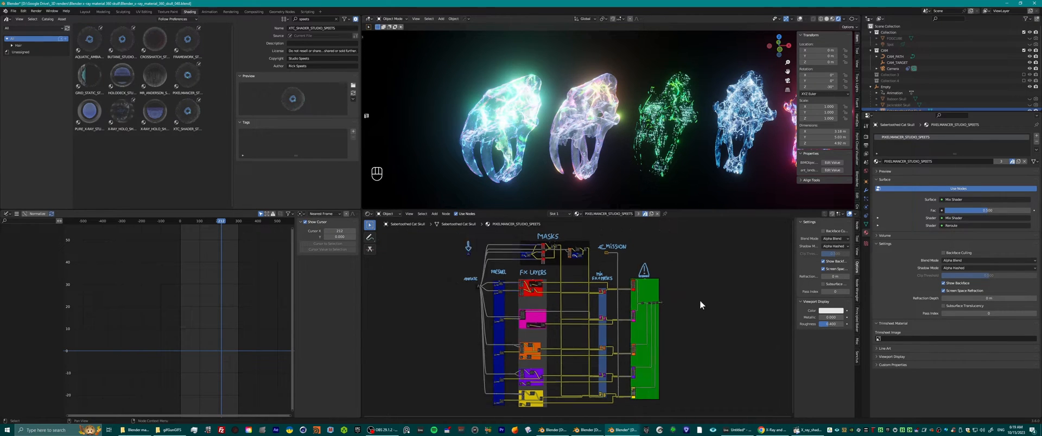
mouse_move(722, 296)
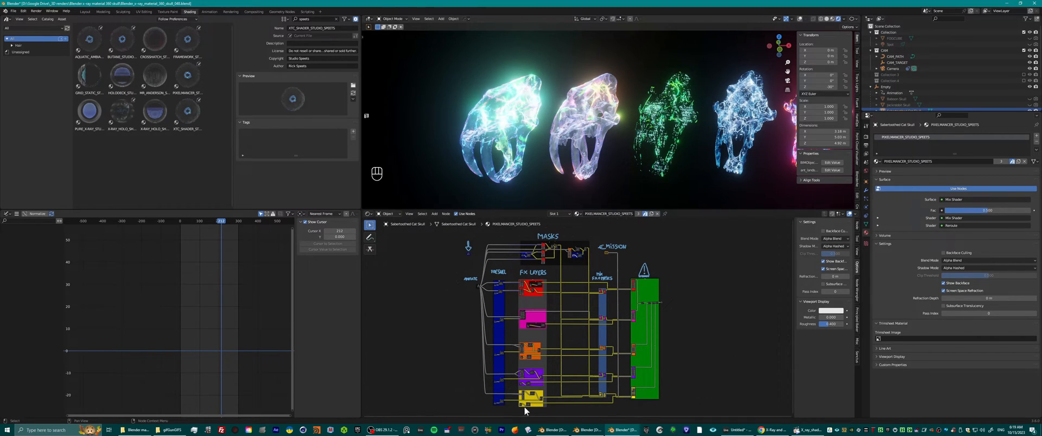
mouse_move(495, 278)
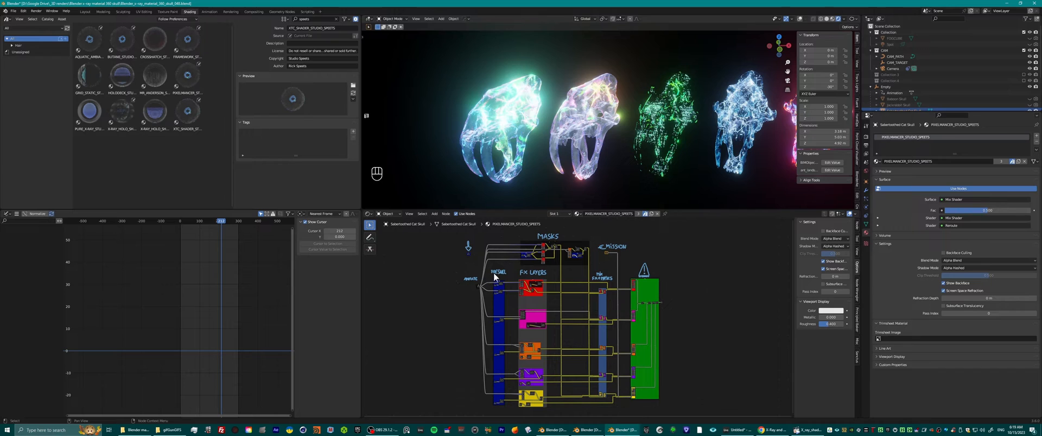
mouse_move(582, 284)
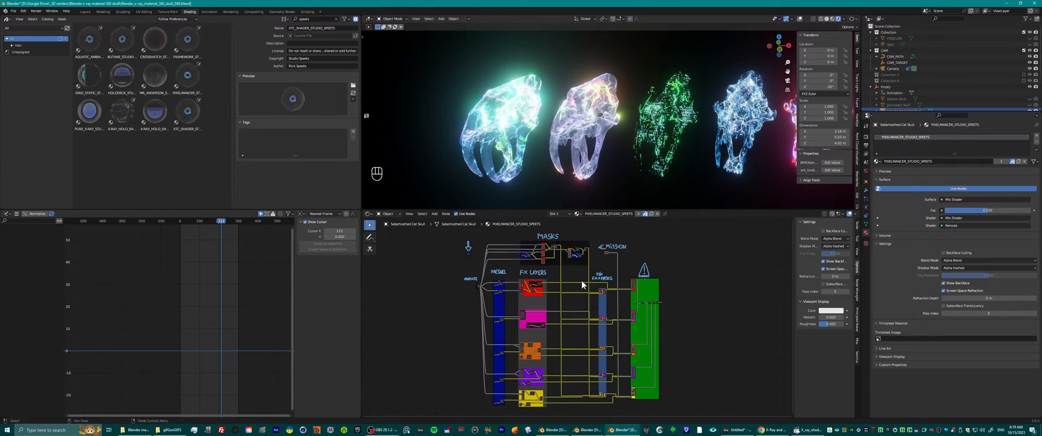
mouse_move(667, 250)
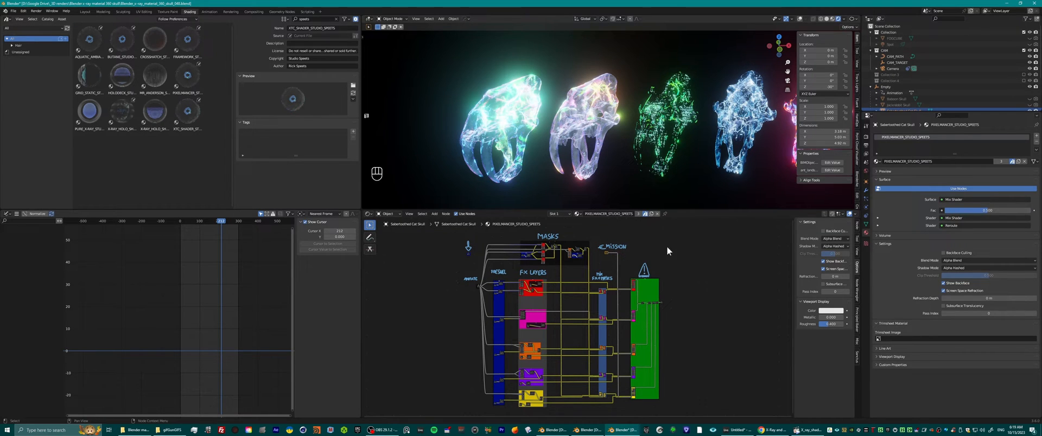
mouse_move(695, 261)
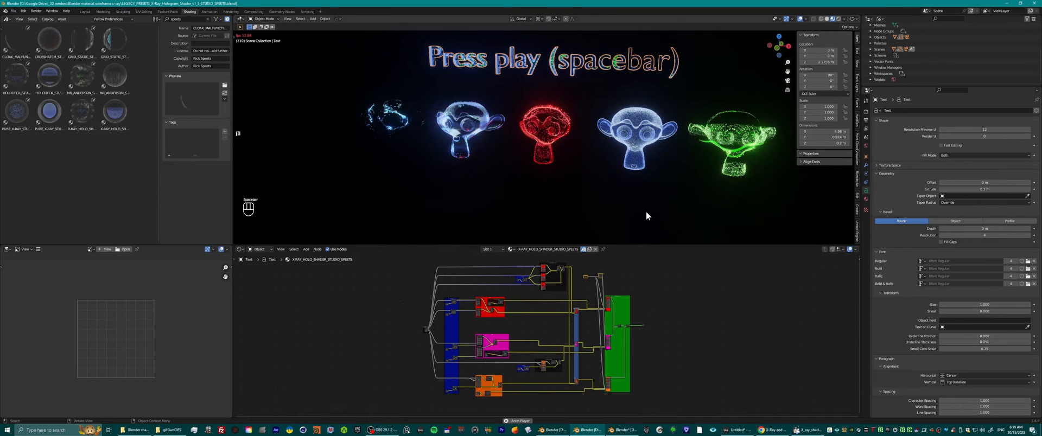
Play and stop the Suzanne hologram animation, then return to the skull materials file
key(space)
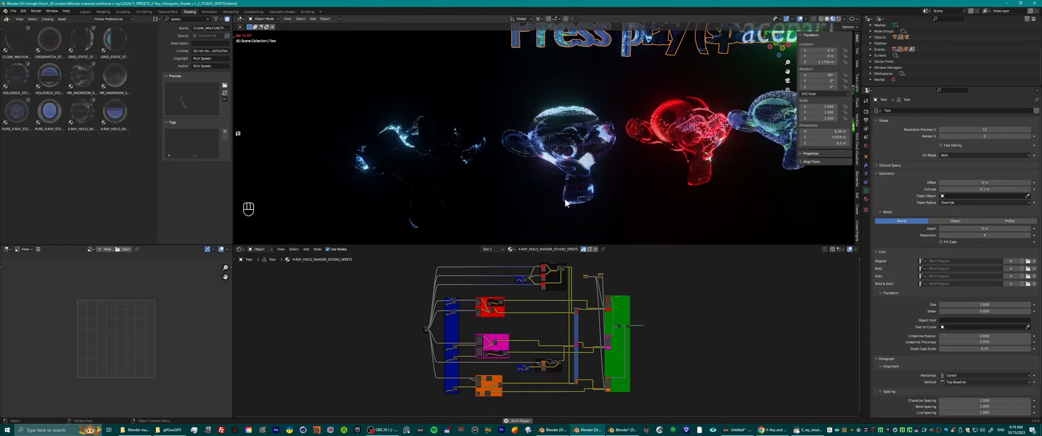
key(space)
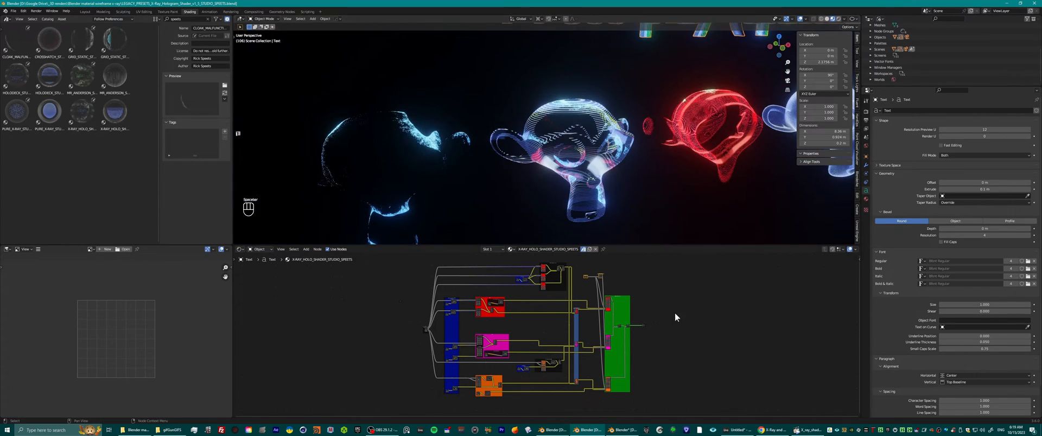
key(space)
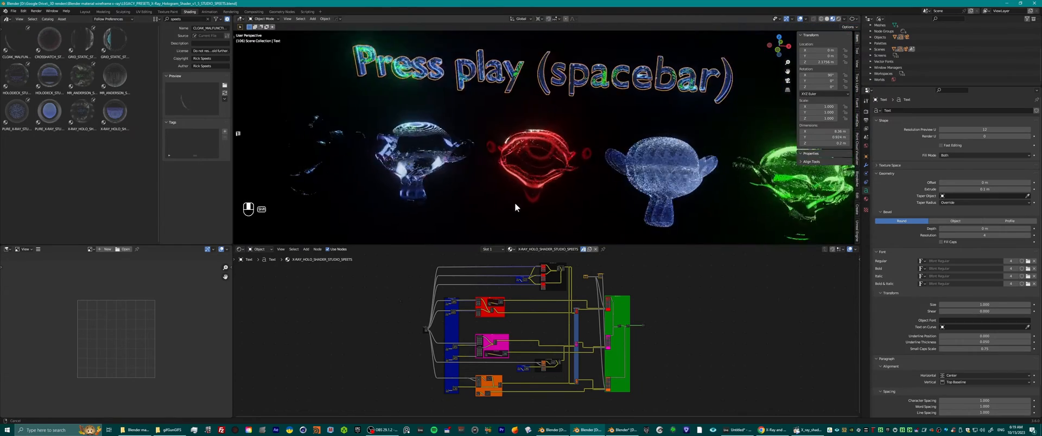
key(space)
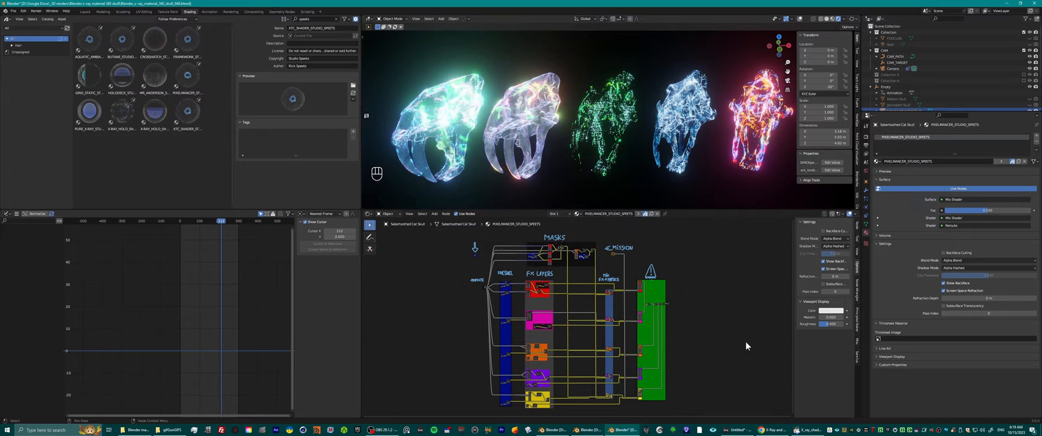
mouse_move(520, 269)
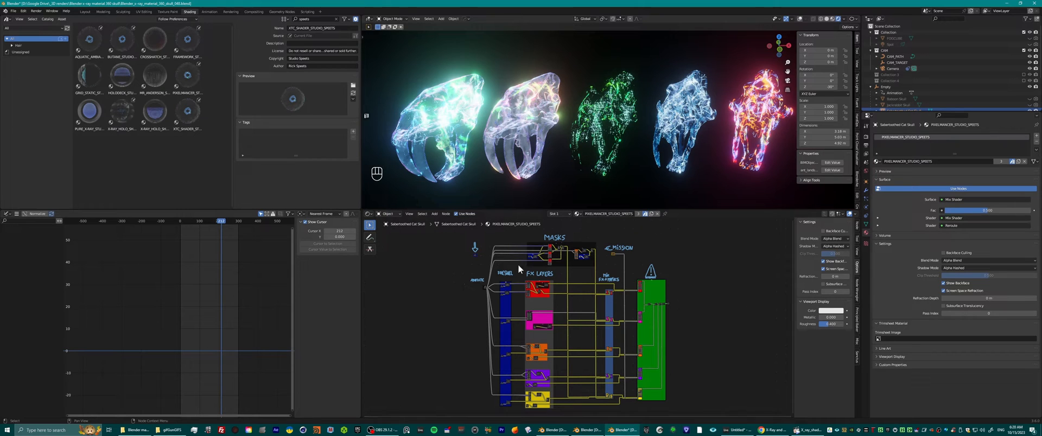
mouse_move(559, 375)
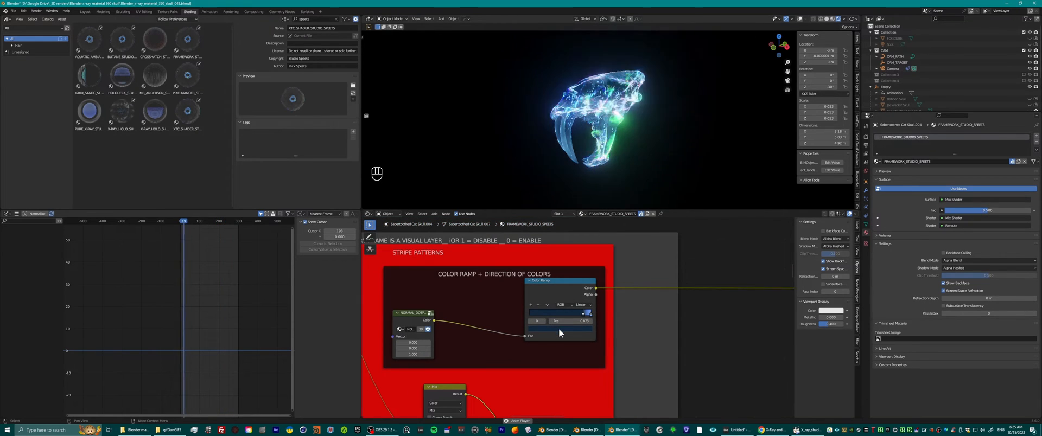
Recolour the stripe ramp's black stop to a brighter blue hue, then undo the change
click(584, 312)
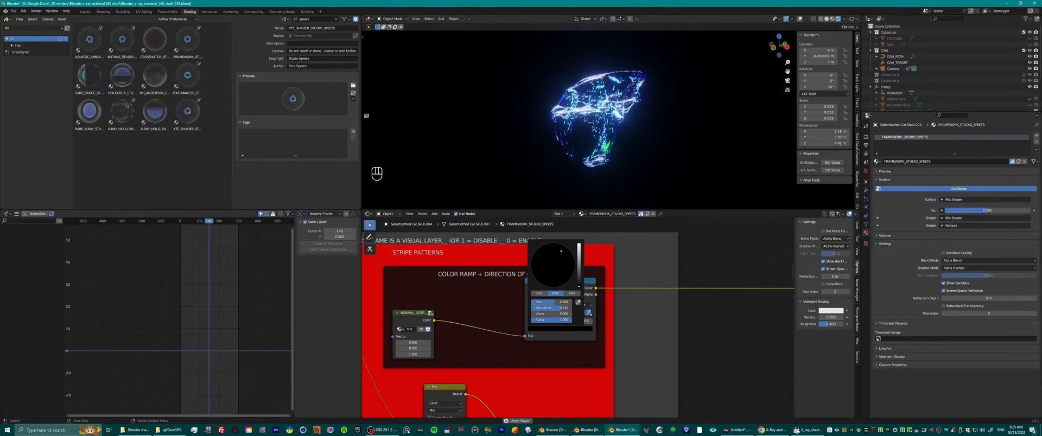
click(552, 266)
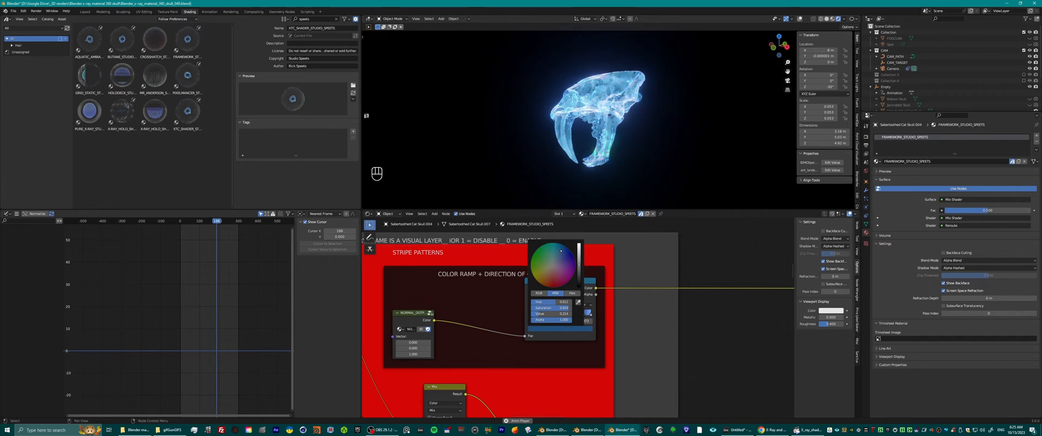
click(560, 254)
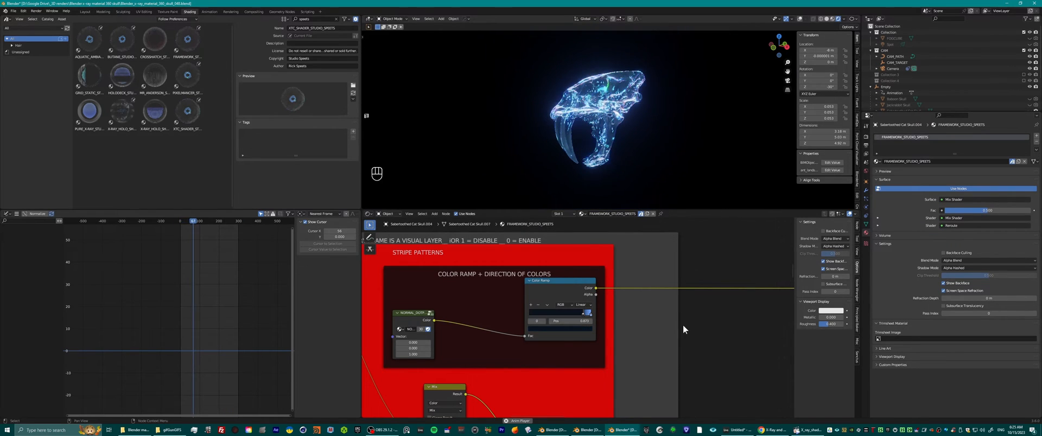
key(ctrl+z)
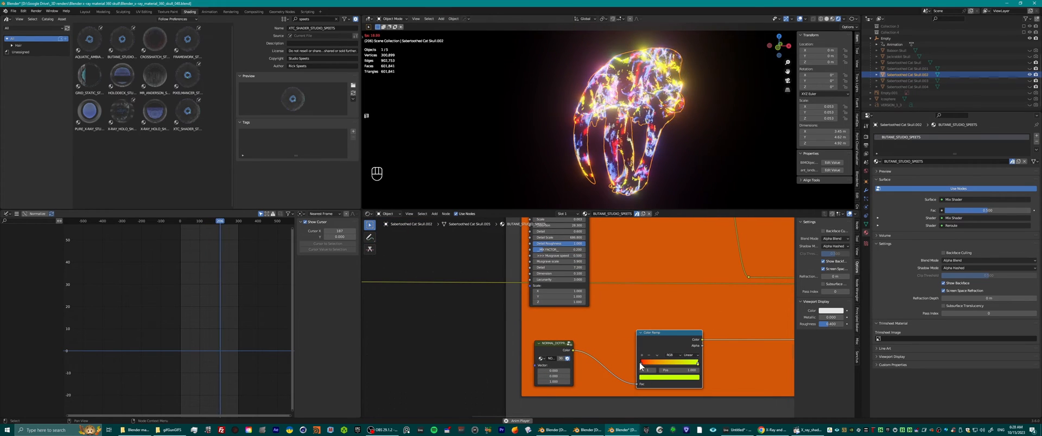
Focus the Shader Editor on the BUTANE_STUDIO_SPEEDS material's Color Ramp node
click(667, 377)
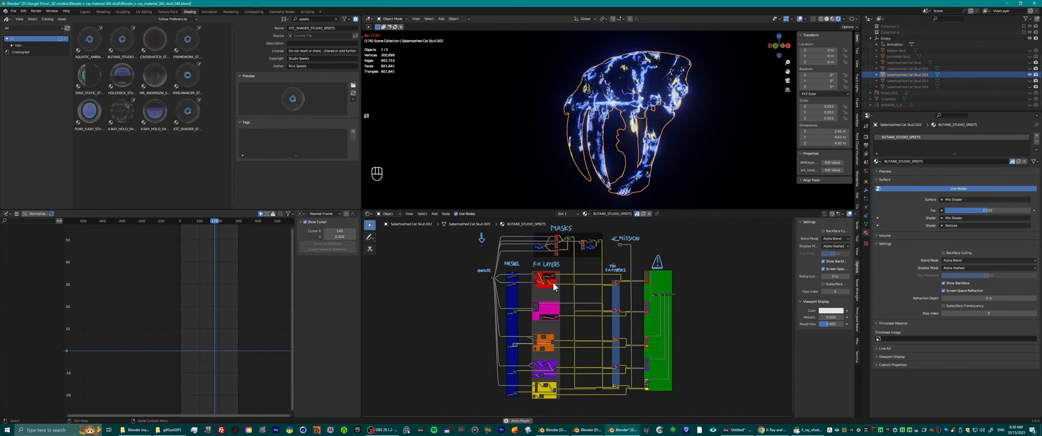
Frame the whole node tree with its MASKS, FX LAYERS and EMISSION sections
click(221, 221)
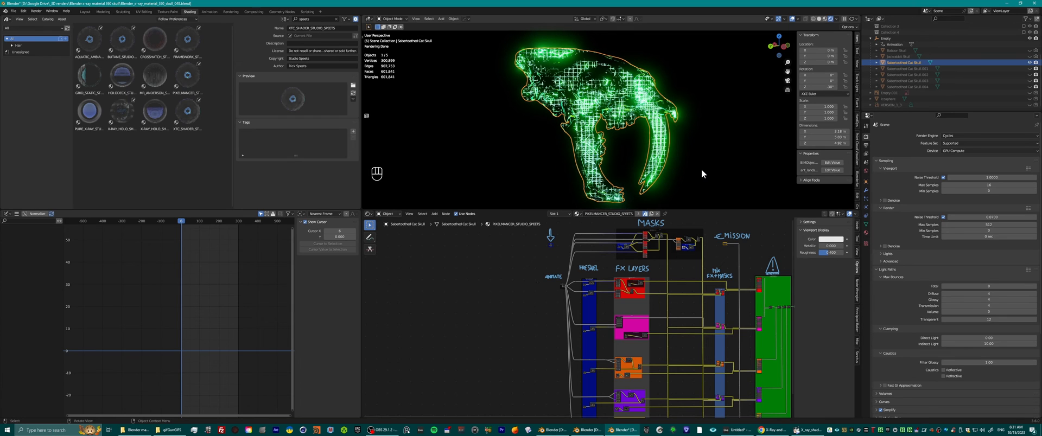
mouse_move(709, 163)
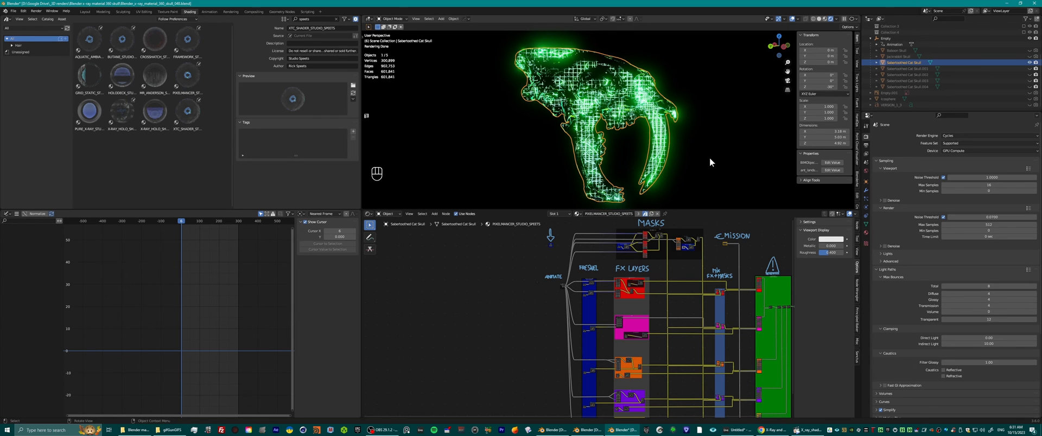
mouse_move(714, 143)
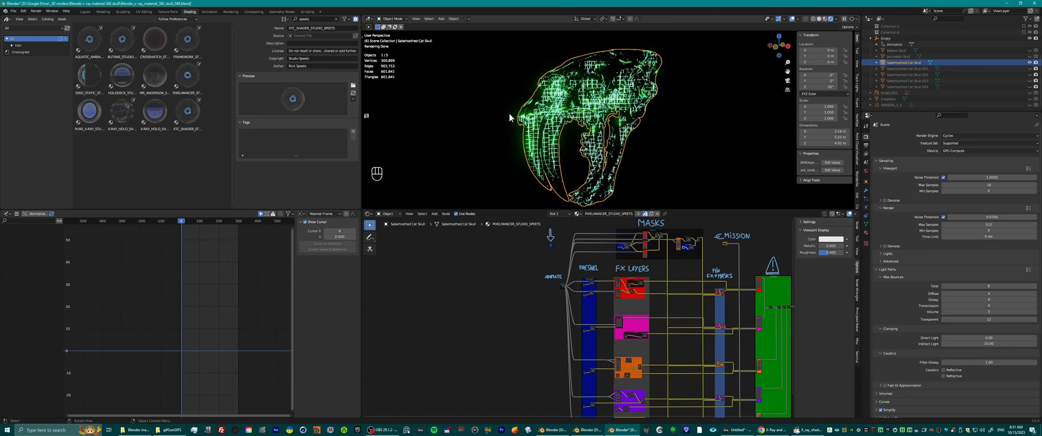
mouse_move(616, 158)
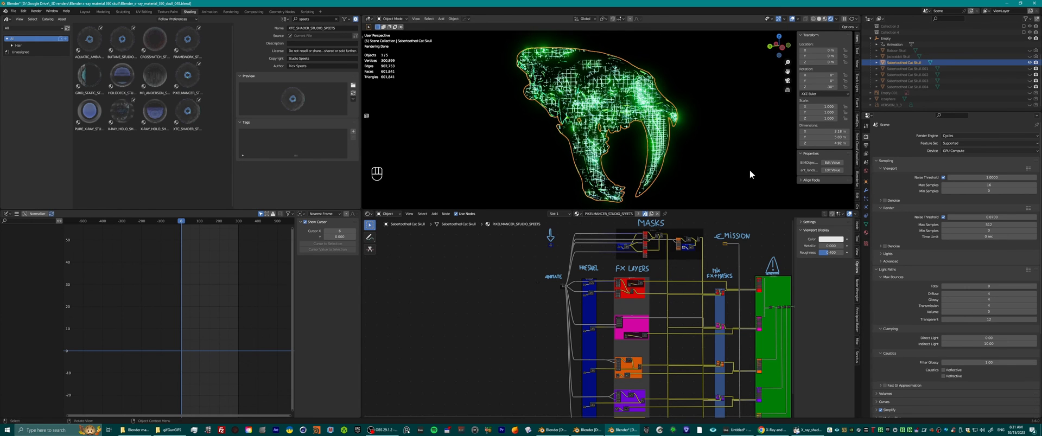
mouse_move(742, 171)
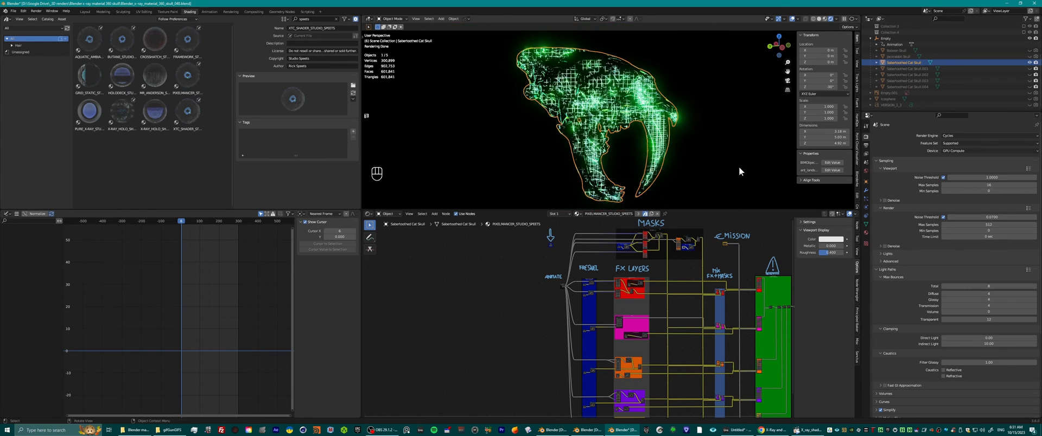
mouse_move(692, 135)
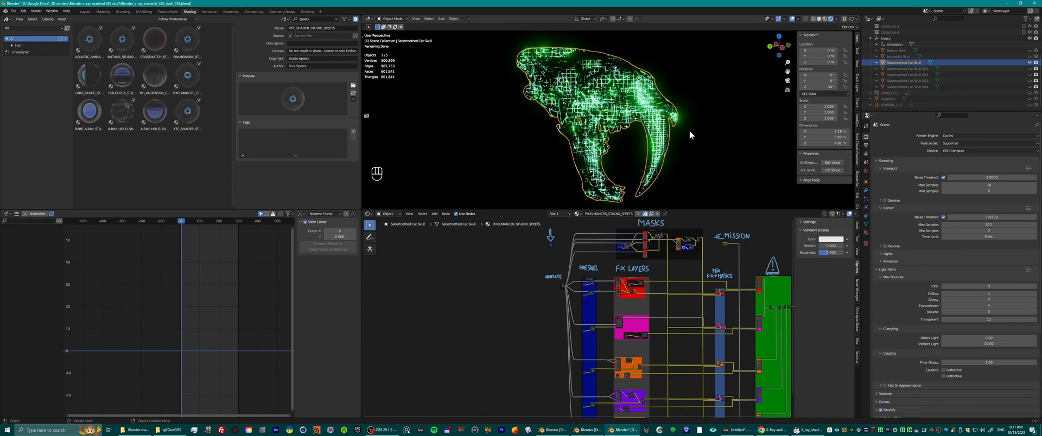
mouse_move(498, 52)
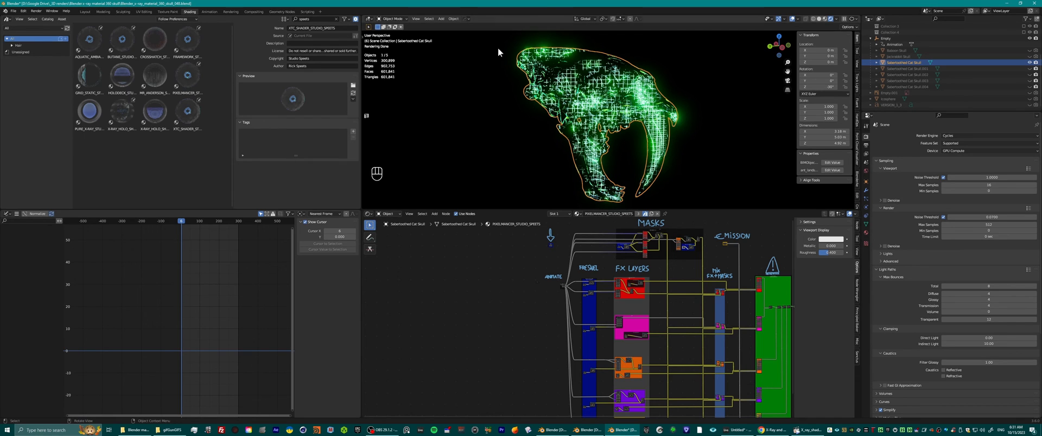
mouse_move(560, 134)
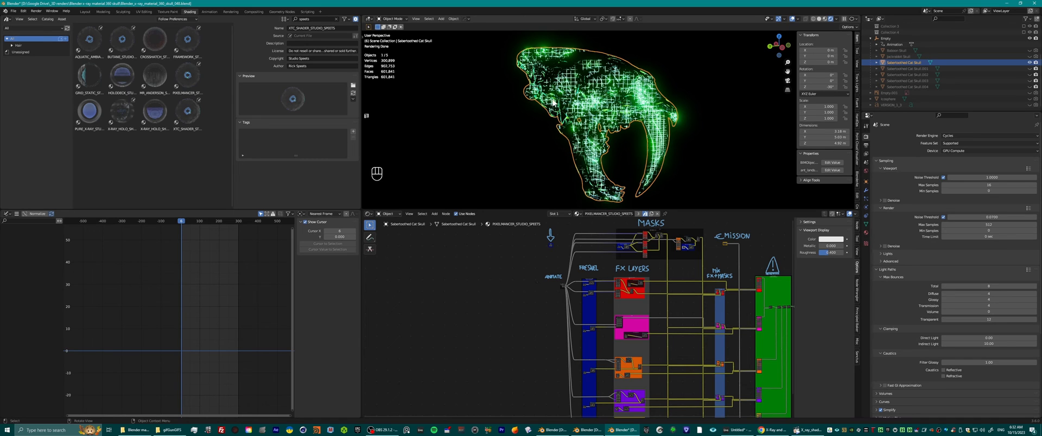
mouse_move(647, 87)
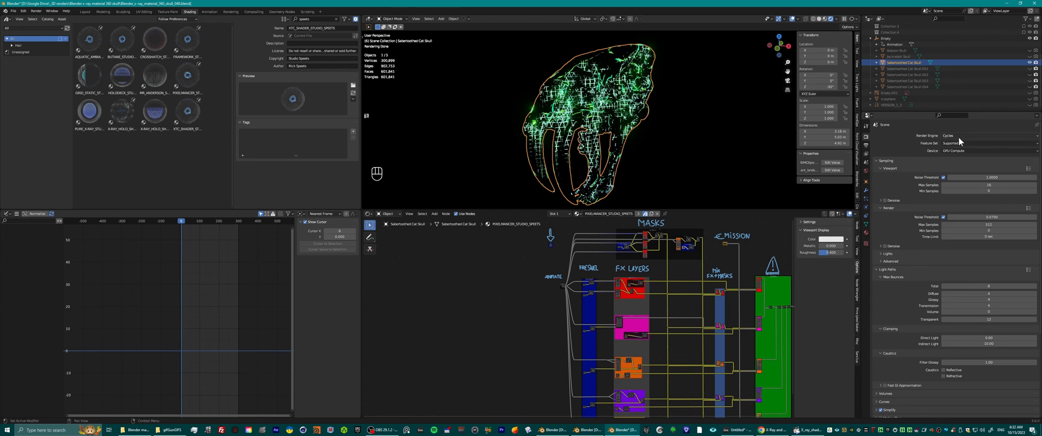
Switch the scene's render engine from Cycles to Eevee
click(949, 136)
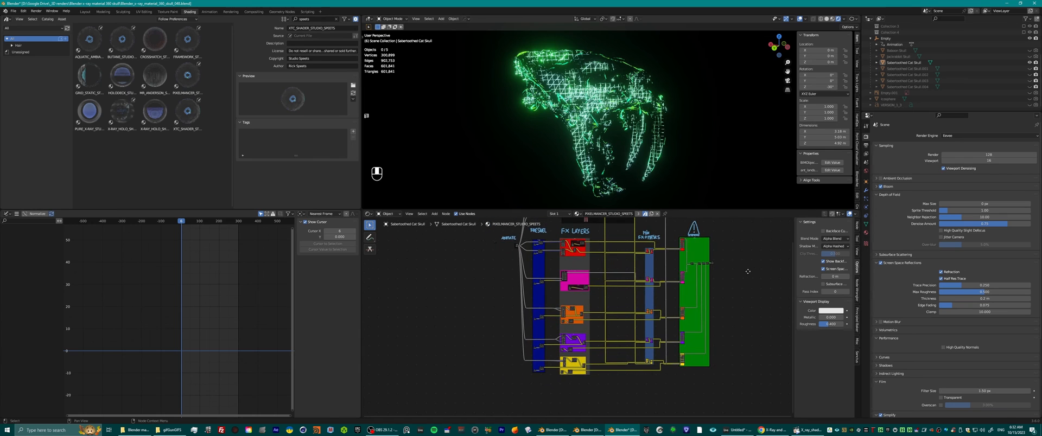
Switch to the Suzanne presets demo file with five hologram monkey heads
scroll(down, 3)
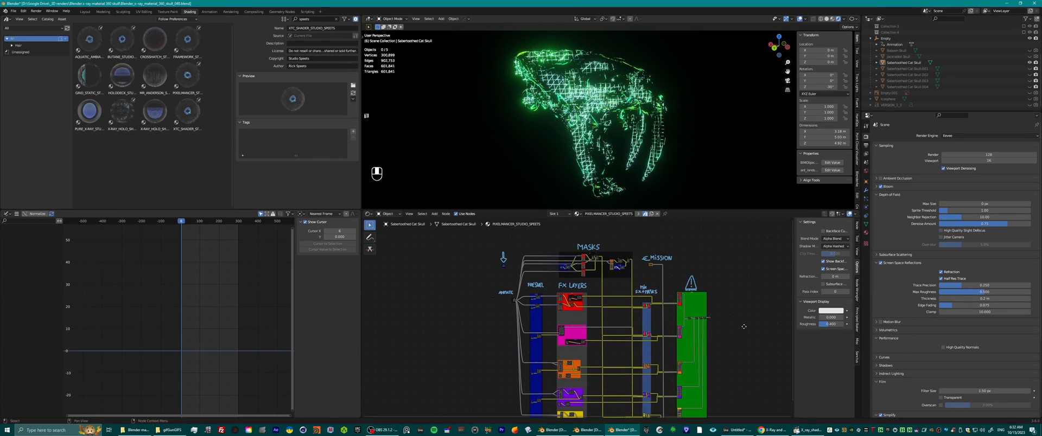
scroll(up, 3)
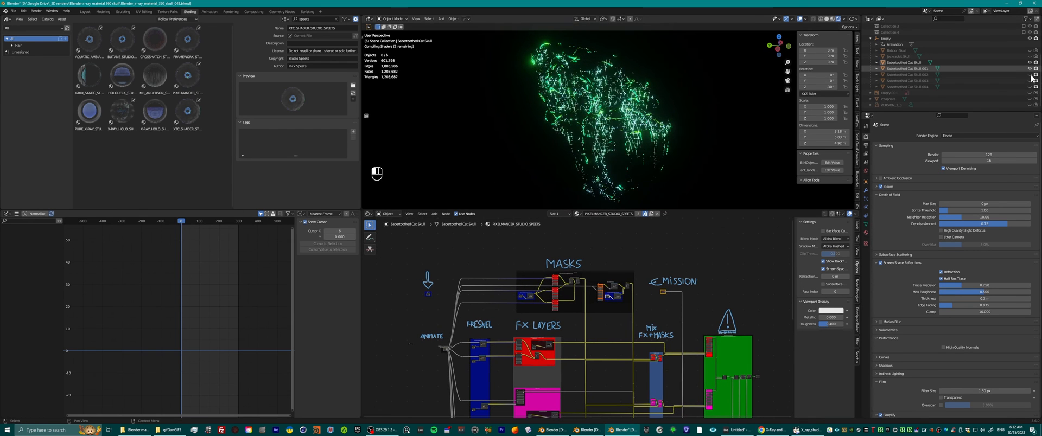
click(1030, 68)
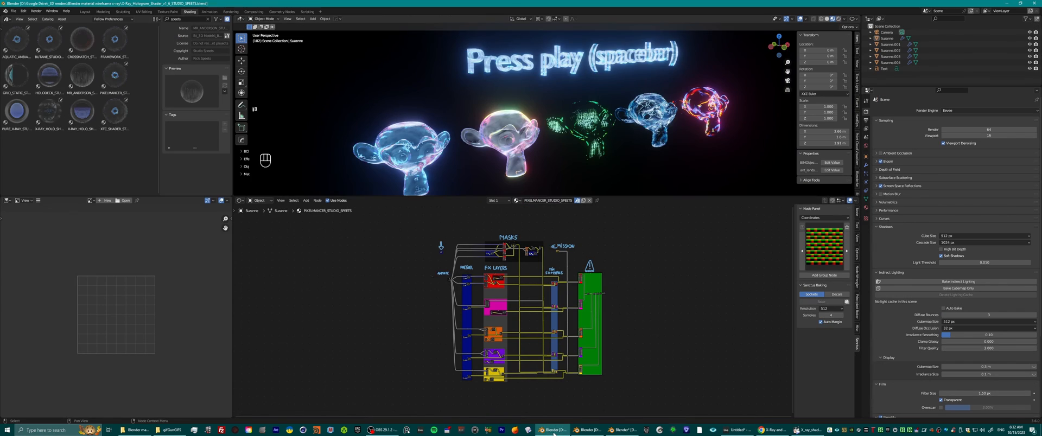
Play the Suzanne demo animation briefly, then move on to the LEGACY_PRESETS demo file
key(space)
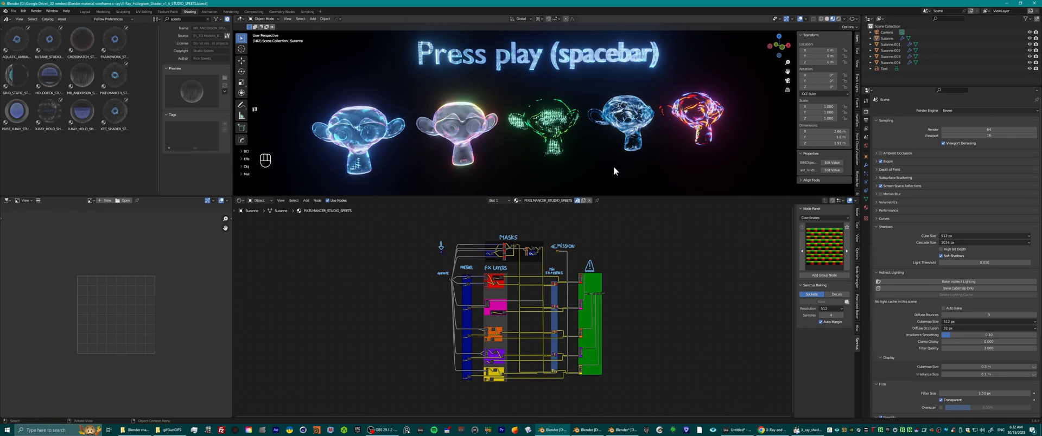
key(space)
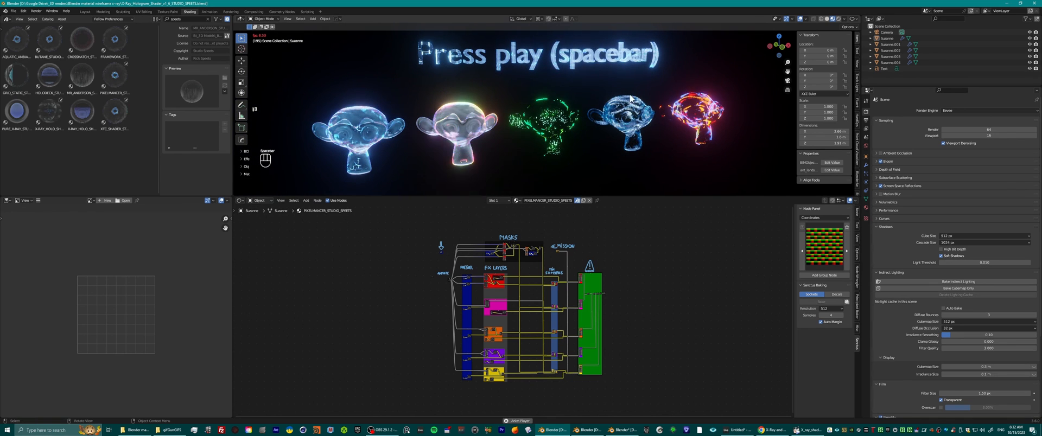
key(space)
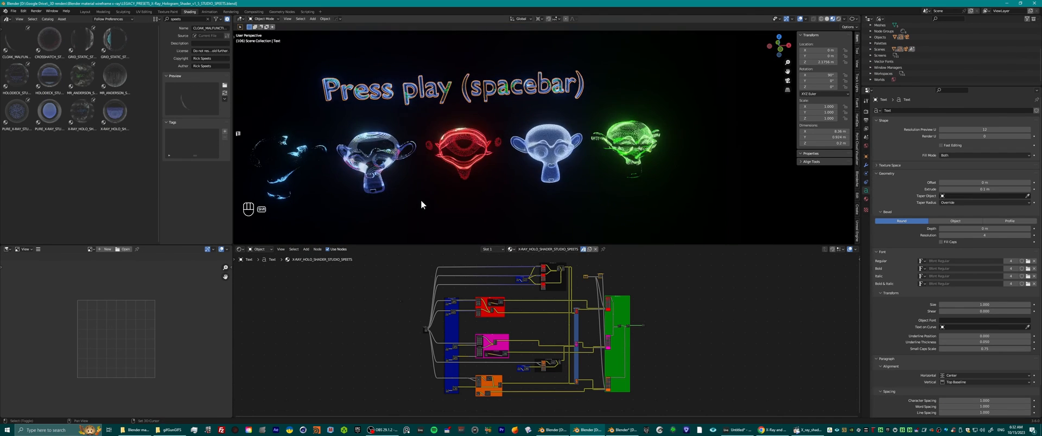
Play the legacy presets animation and view the heads from below, at an angle and from the front
key(space)
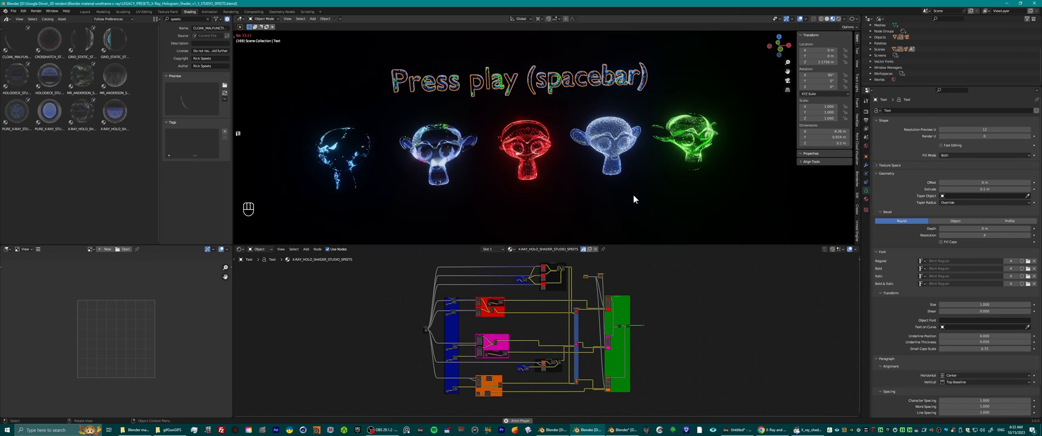
key(space)
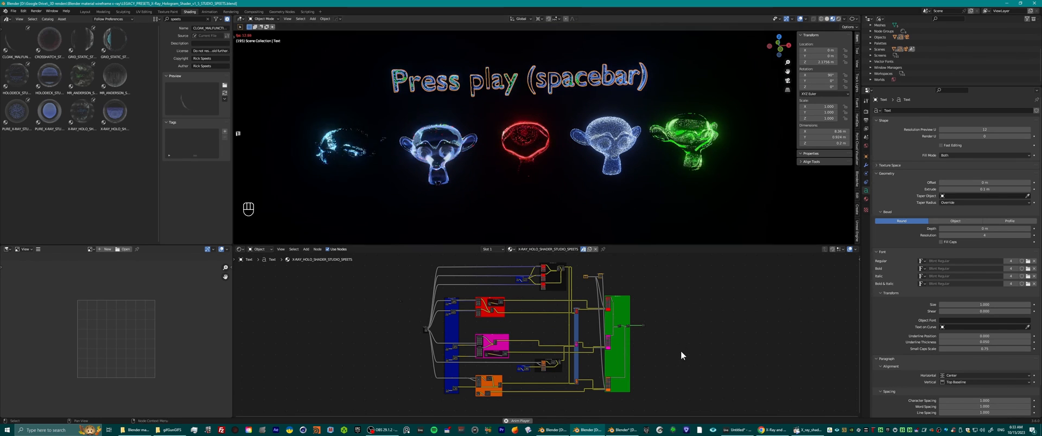
key(space)
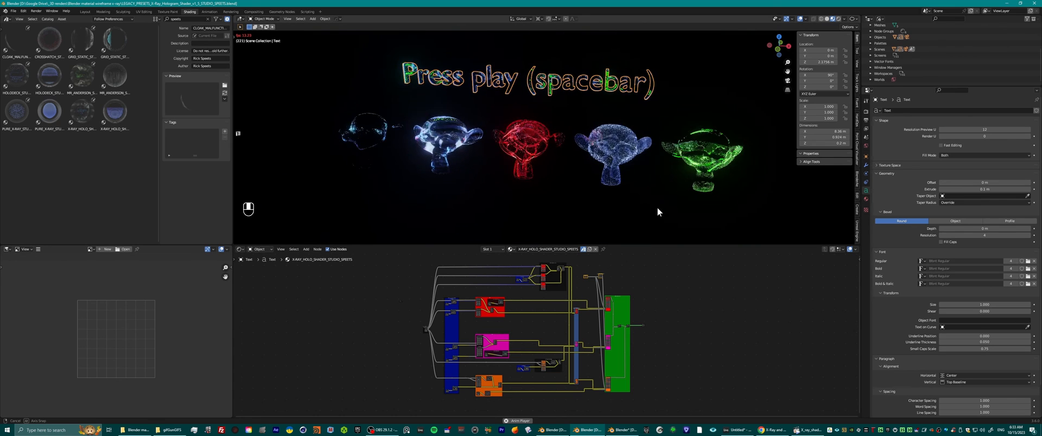
key(space)
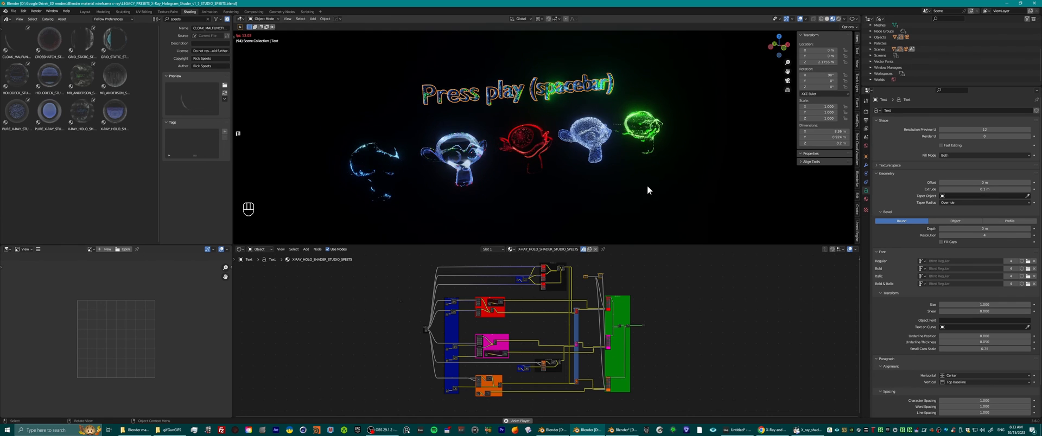
key(space)
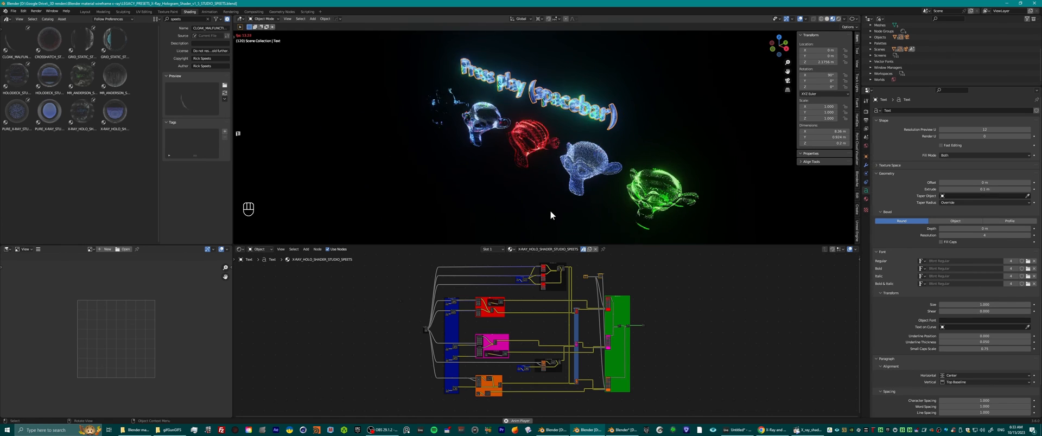
key(space)
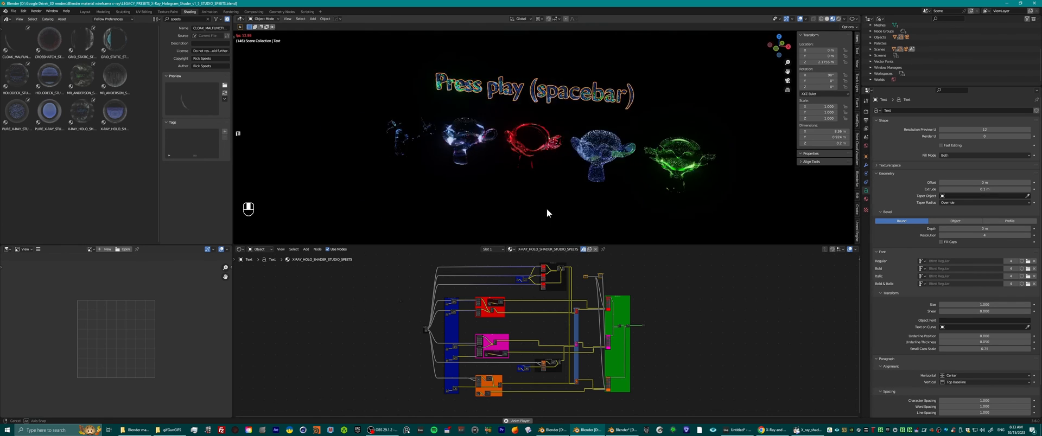